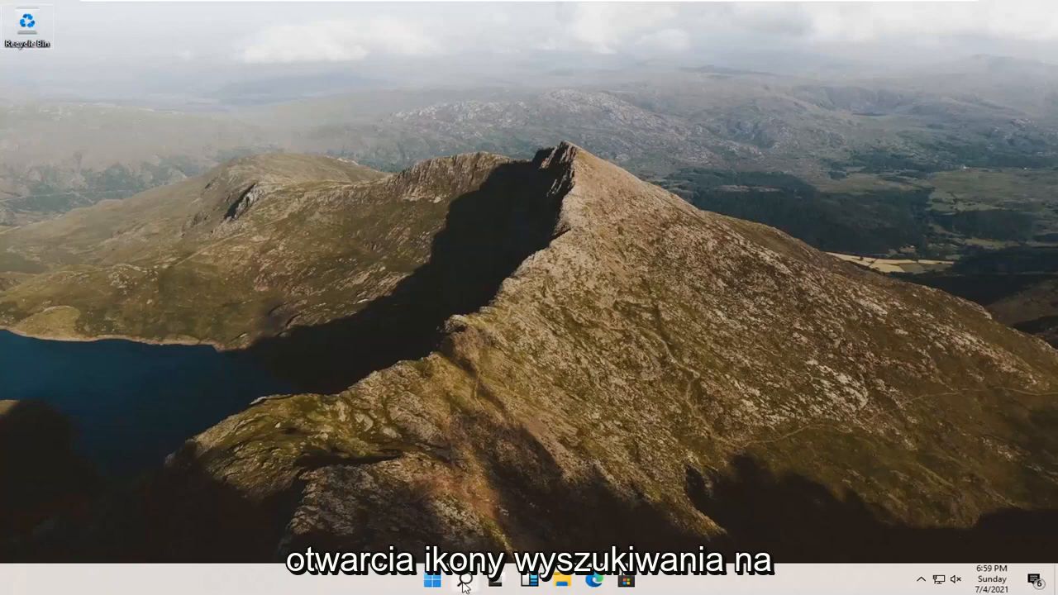
Search Windows for 'computer management' to launch the Computer Management app.
click(464, 577)
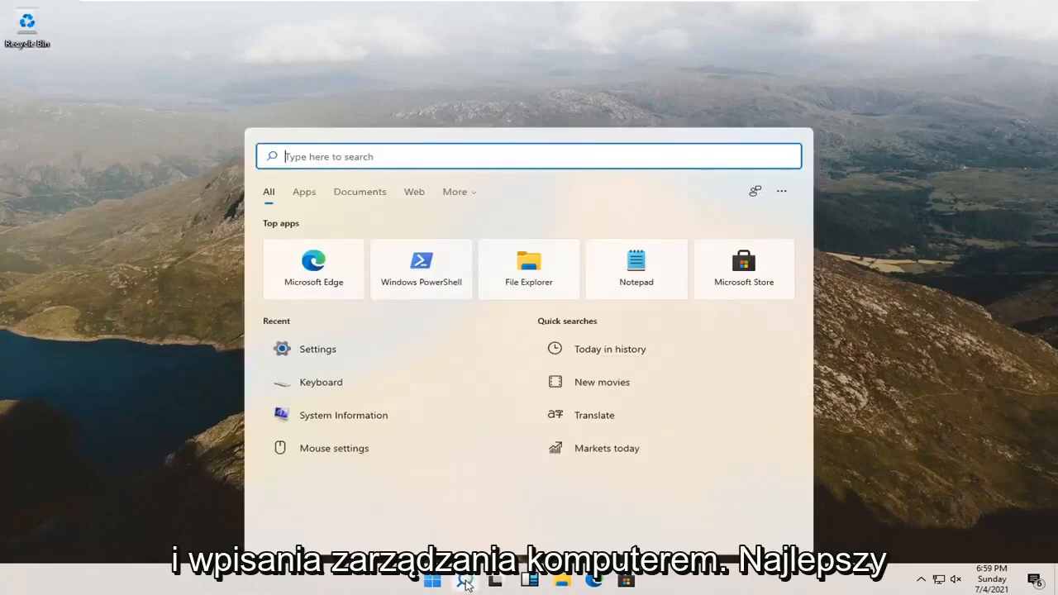
text(comput)
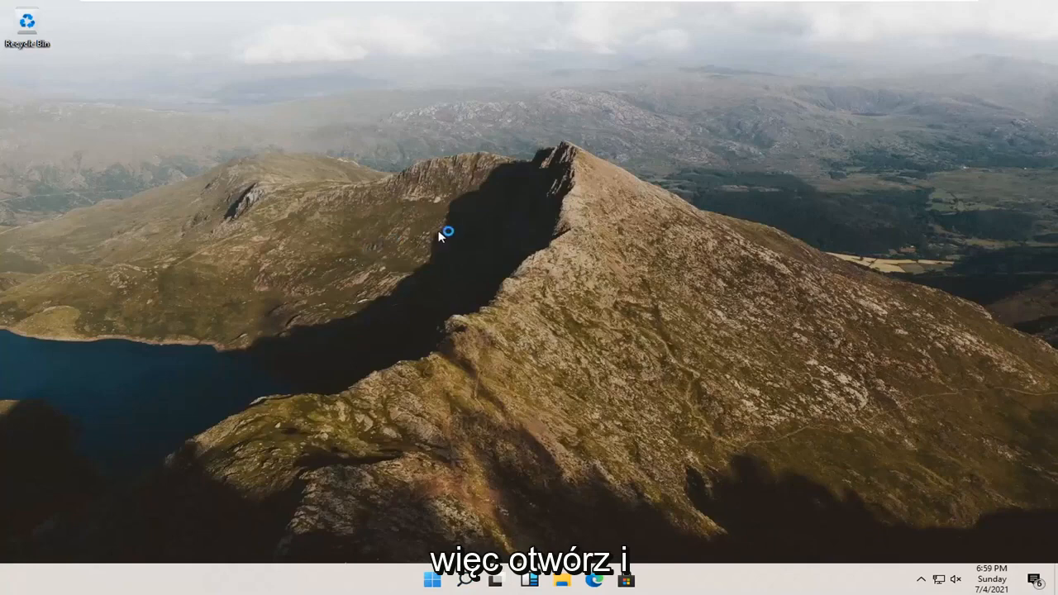
mouse_move(441, 236)
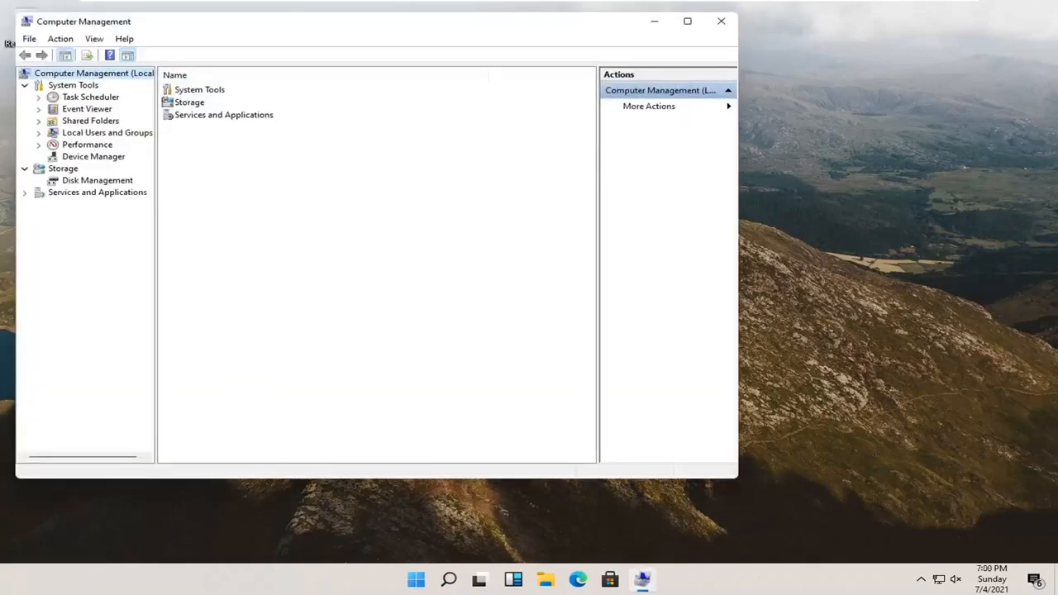
mouse_move(310, 32)
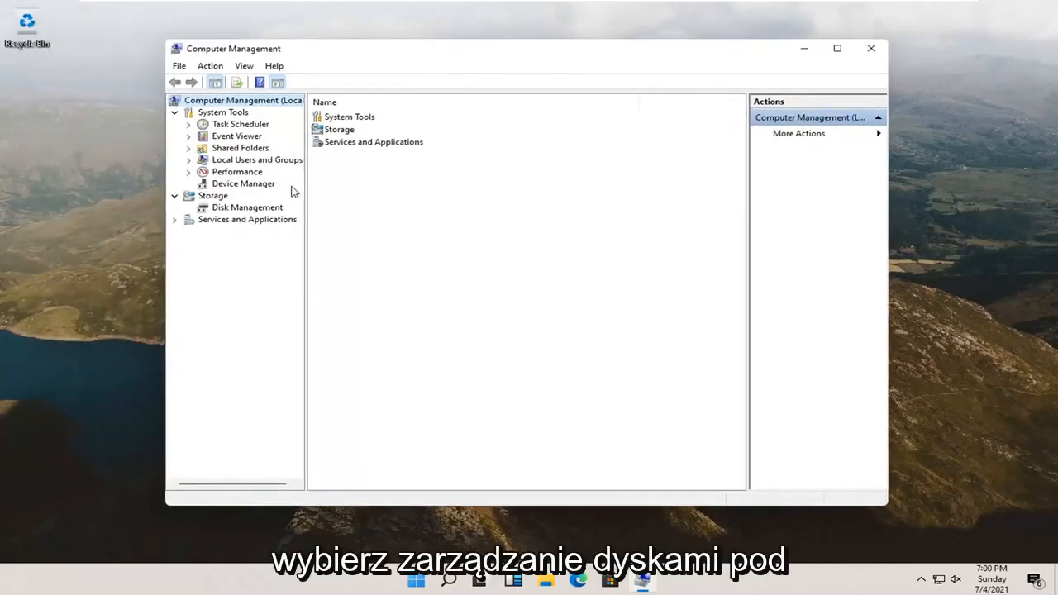
Open Disk Management to view Disk 0's partitions and the DVD drive.
click(247, 207)
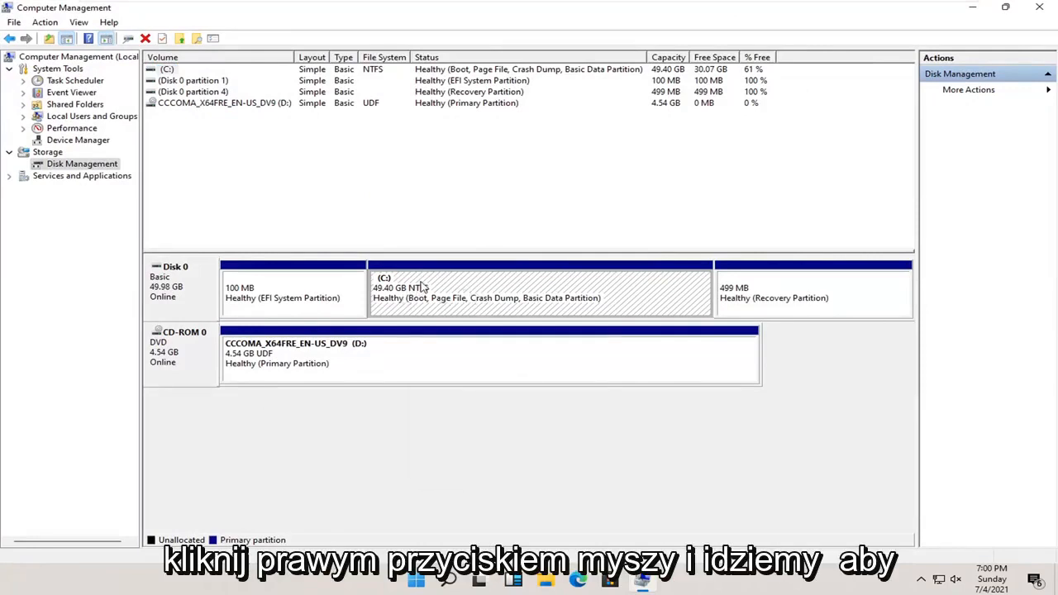
Shrink the C: partition by 100 MB using Shrink Volume.
right_click(487, 287)
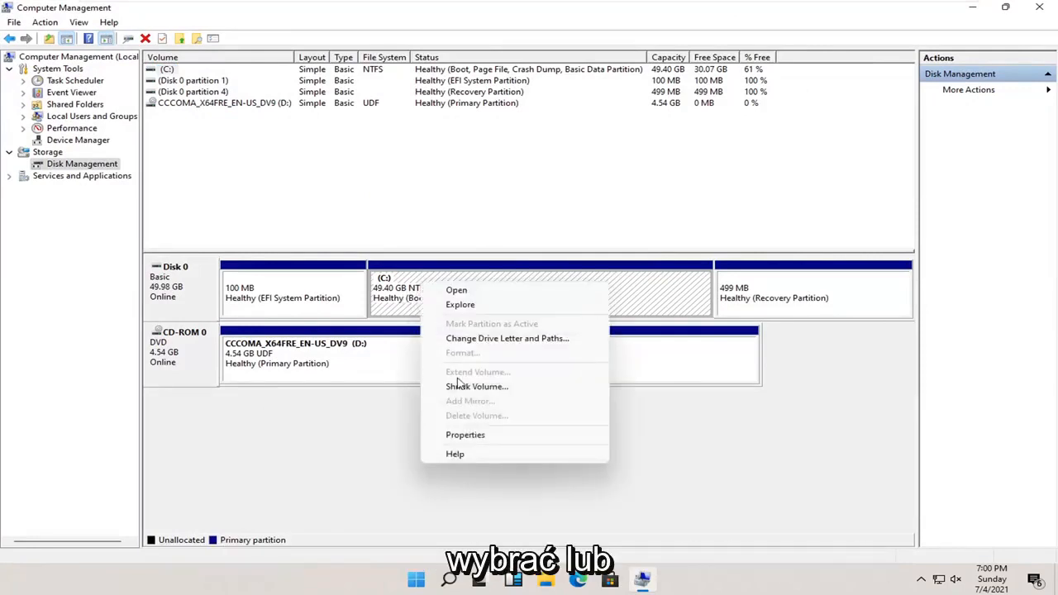
click(476, 386)
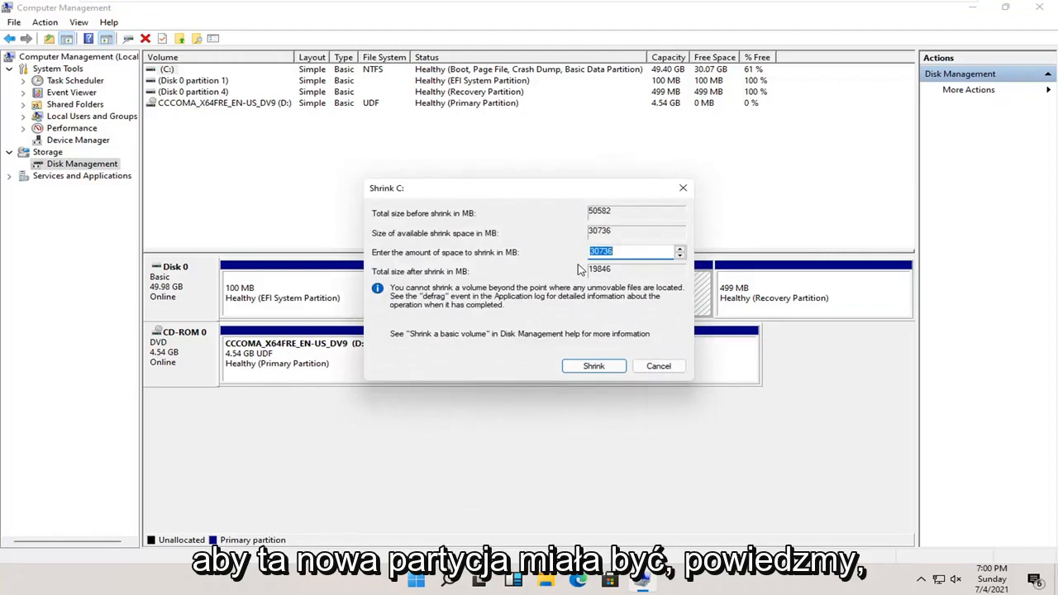
text(100)
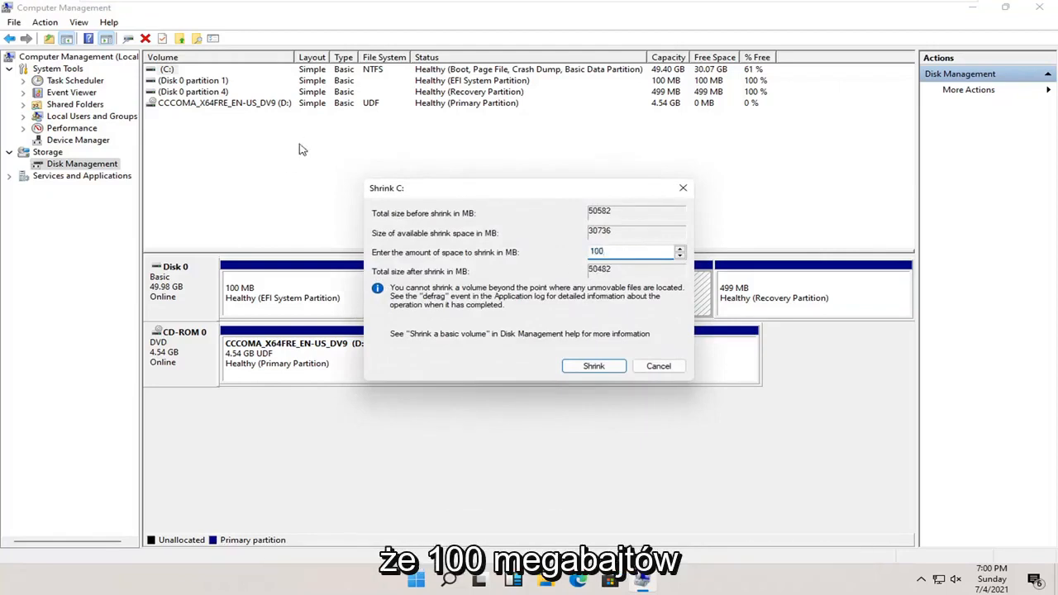
click(593, 365)
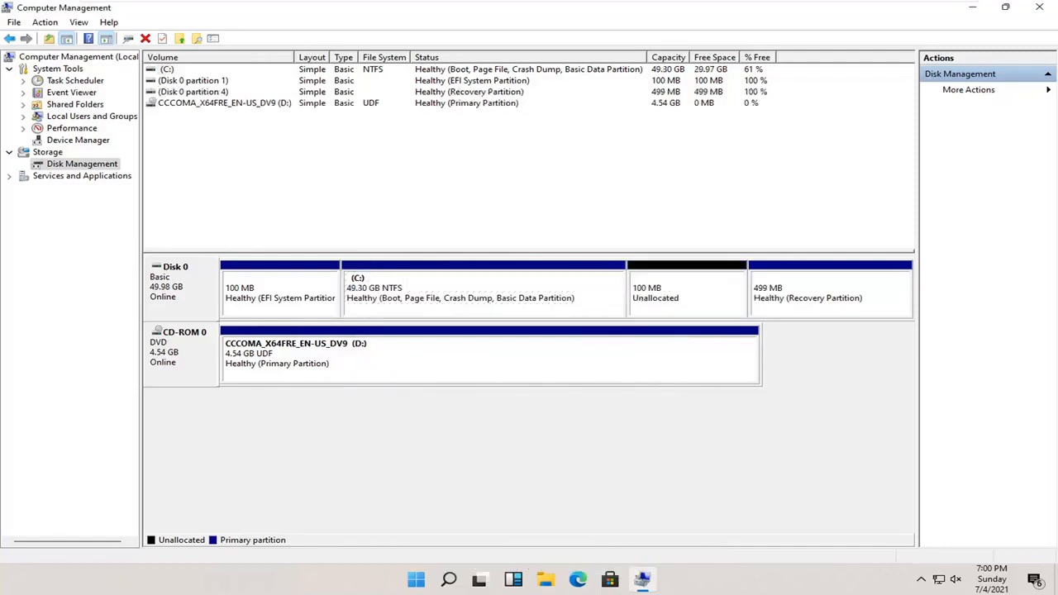
Start a New Simple Volume on the 100 MB unallocated space, keeping drive letter E.
click(686, 287)
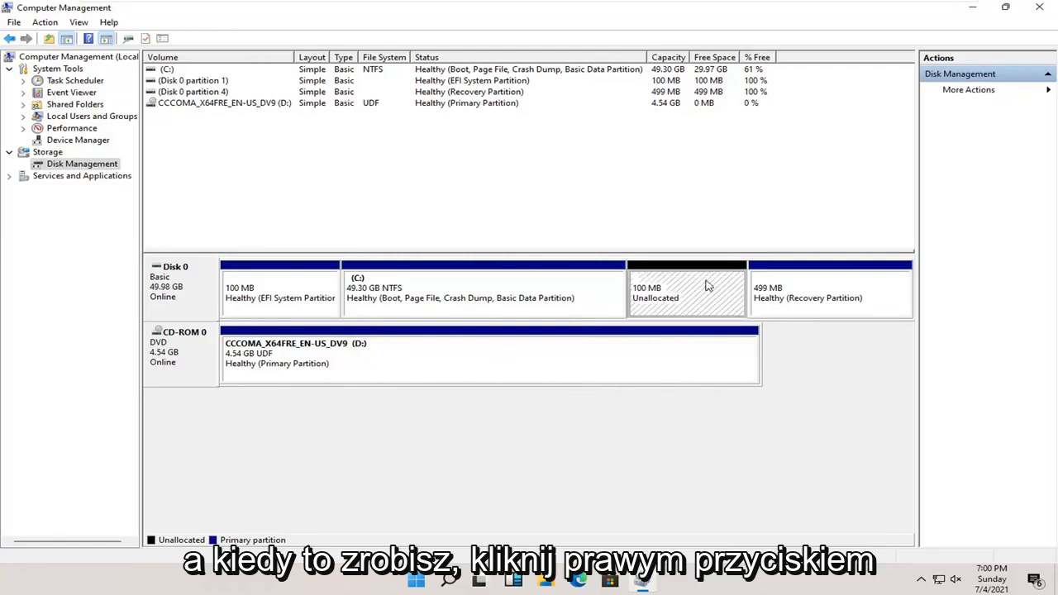
mouse_move(657, 294)
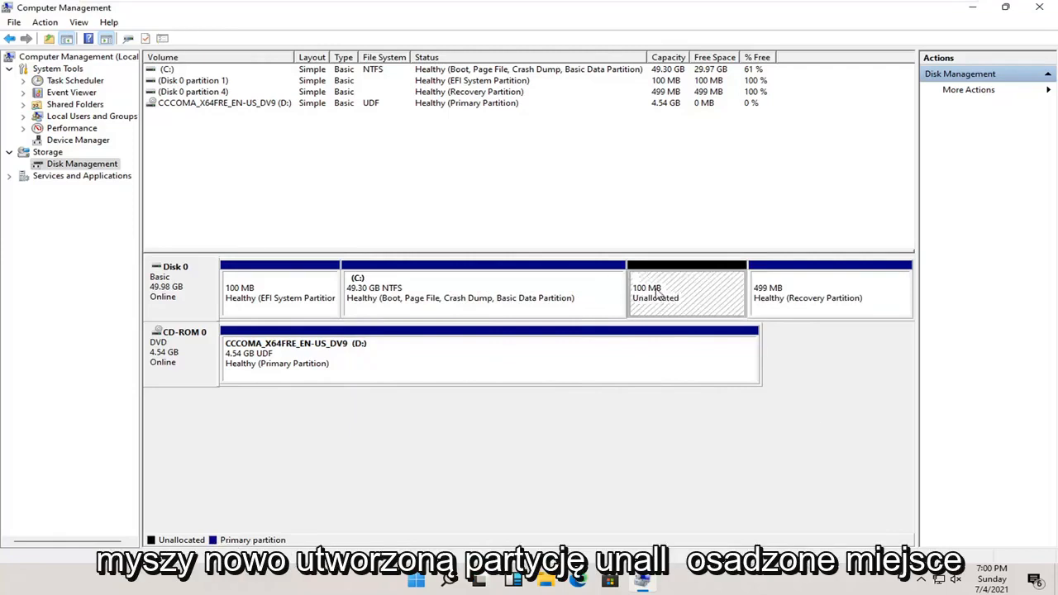
right_click(686, 298)
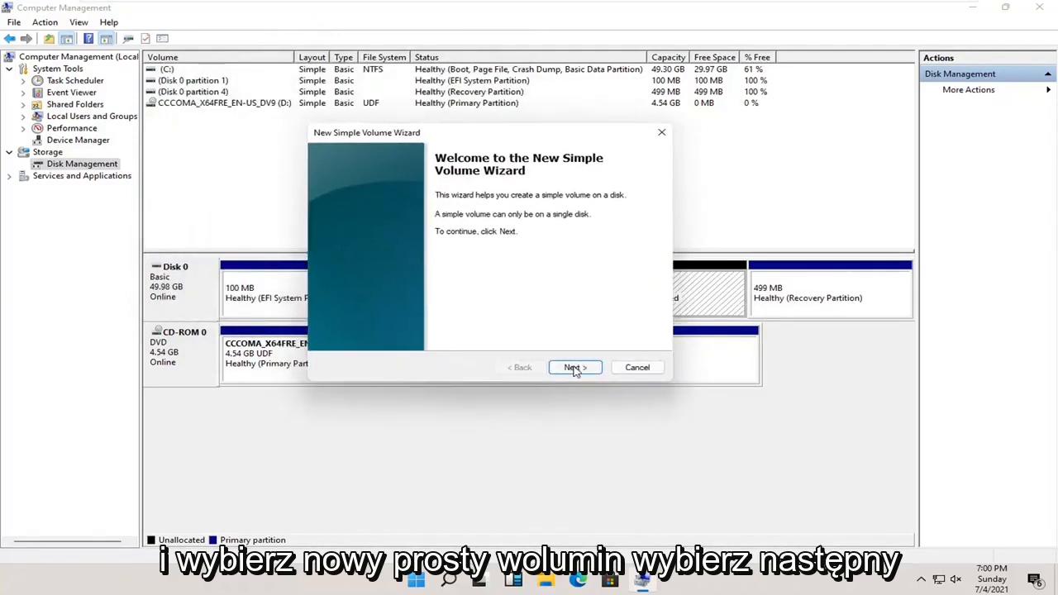
click(574, 367)
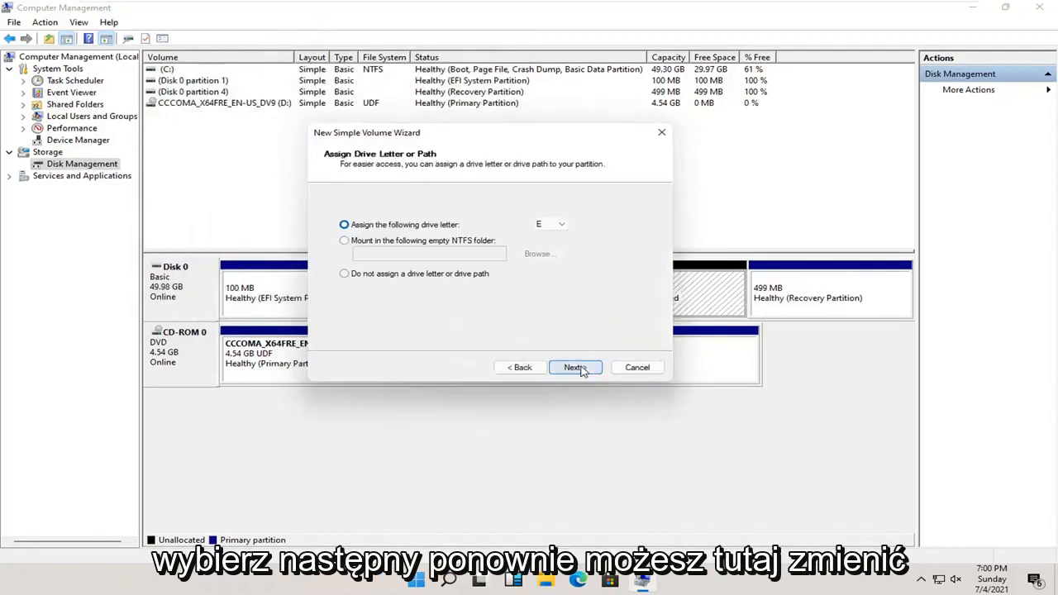
click(561, 224)
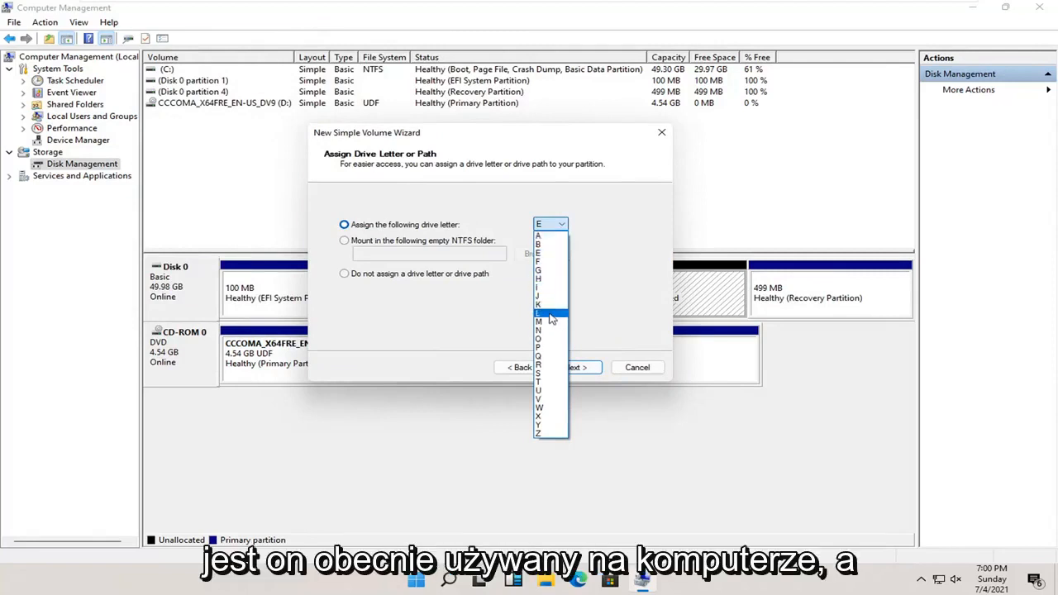
click(538, 224)
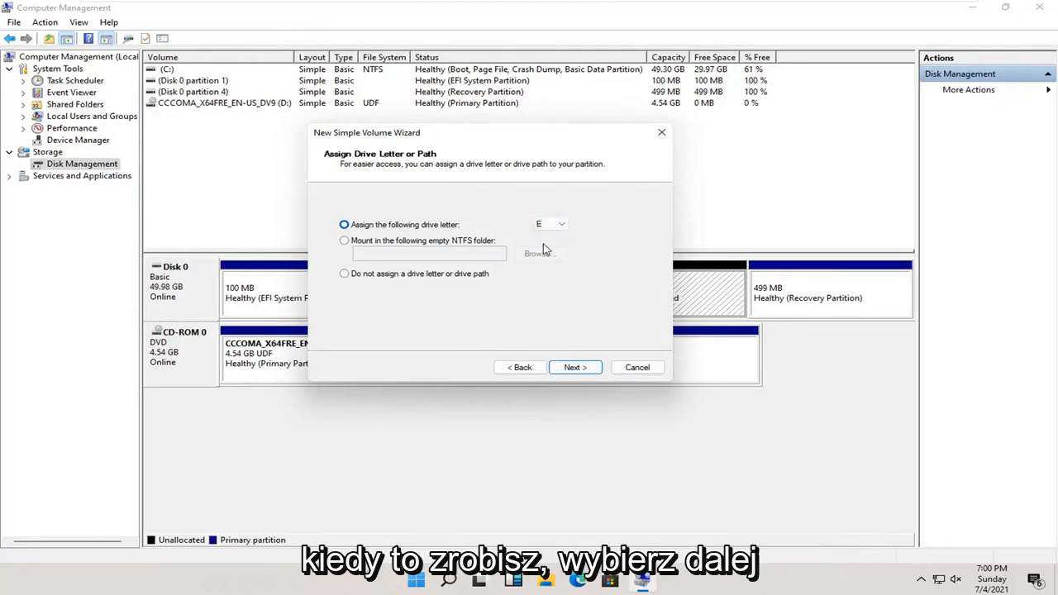
Format the volume as NTFS labelled 'Flash Drive' and finish the wizard.
click(574, 367)
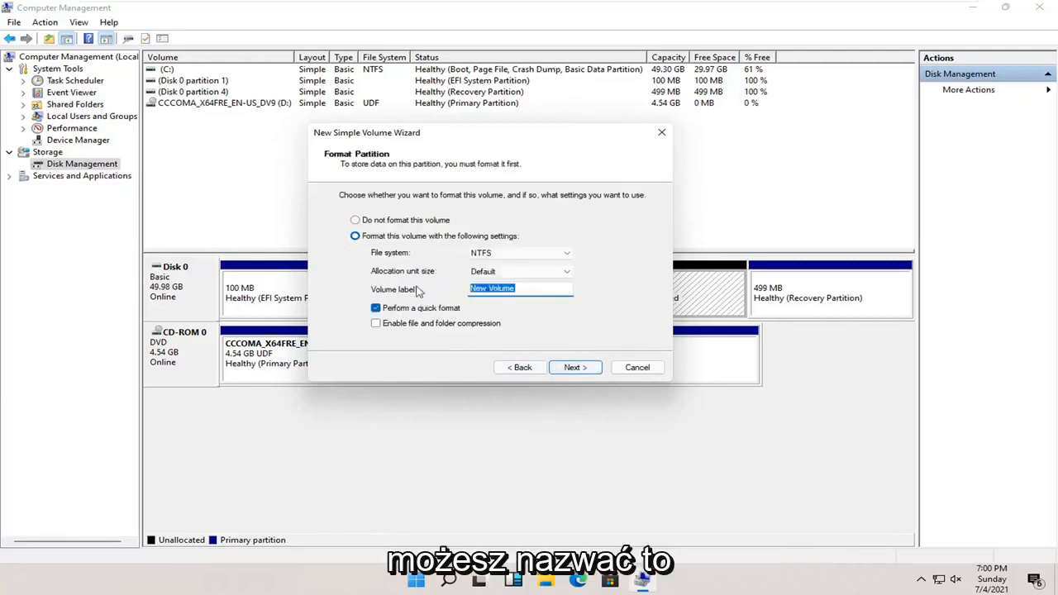
text(Flash Drive)
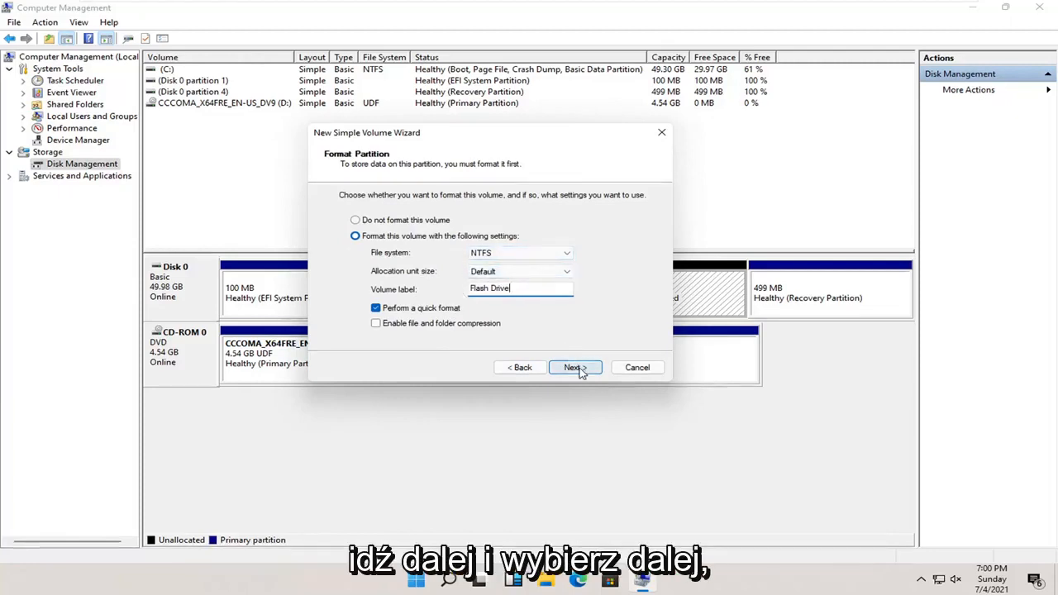
click(574, 367)
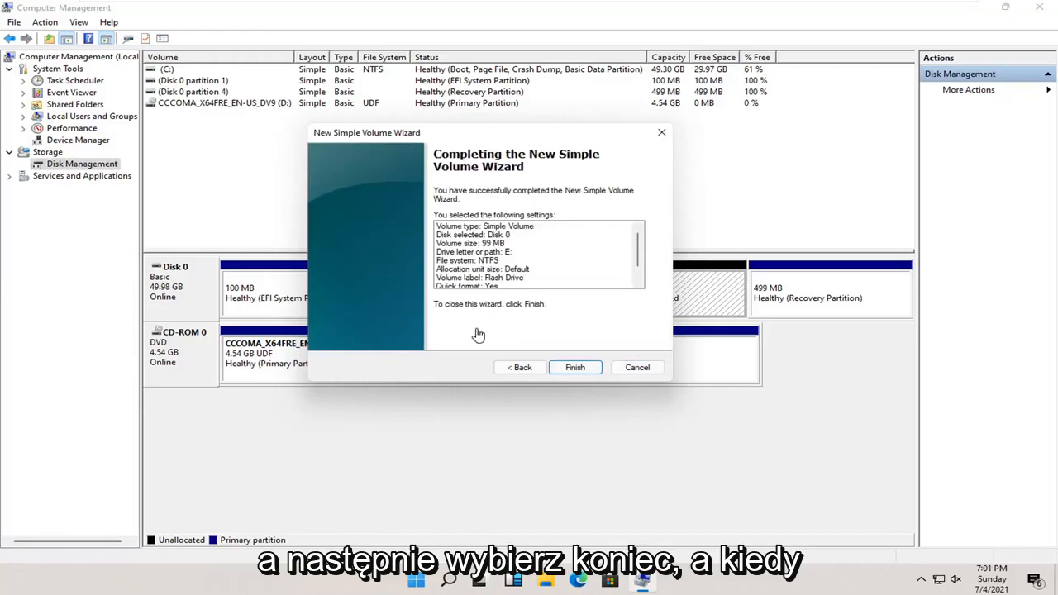
click(575, 367)
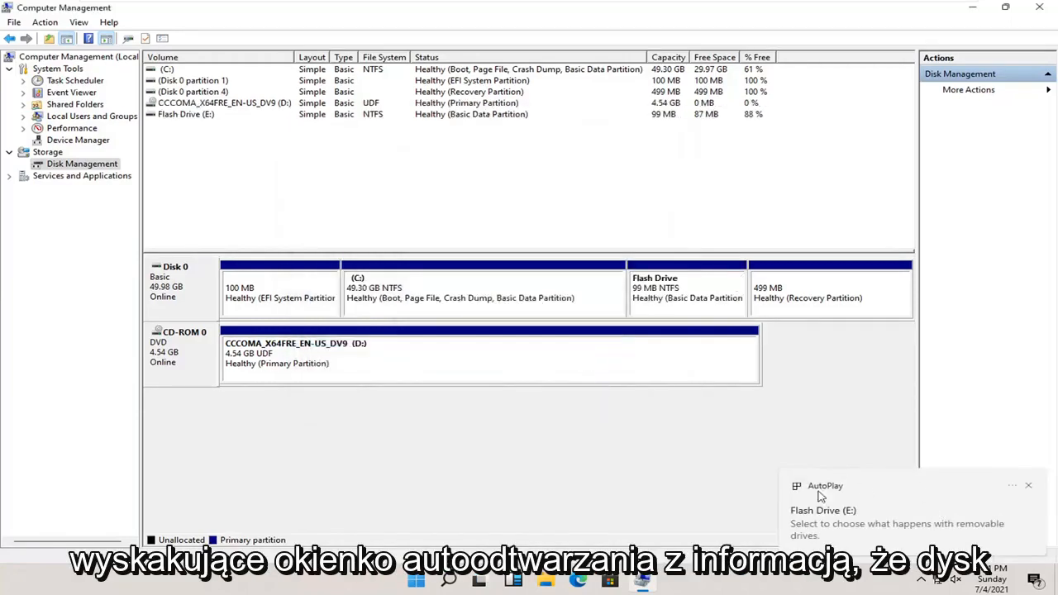
mouse_move(875, 531)
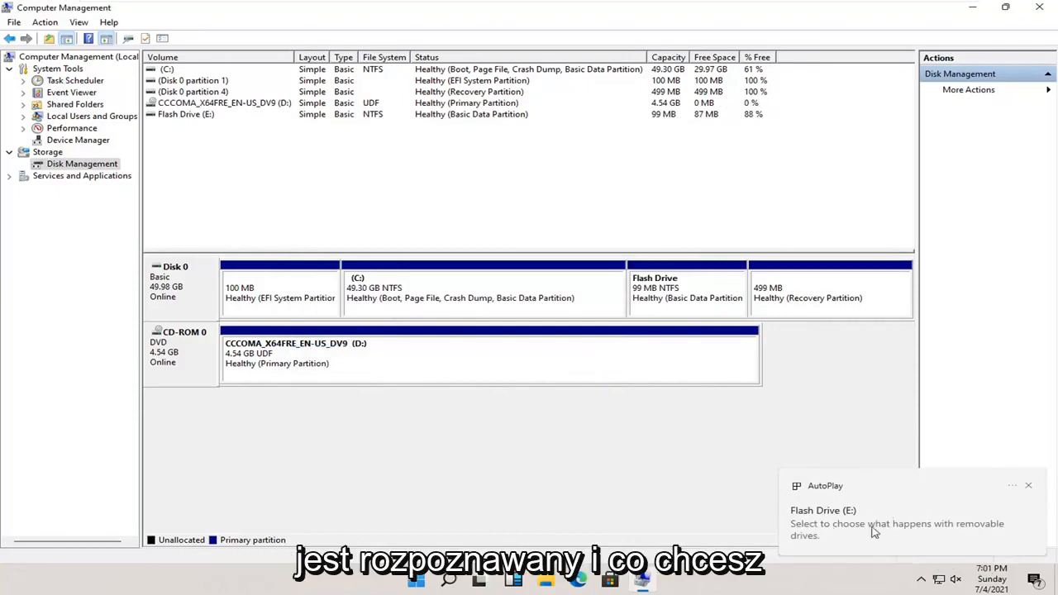